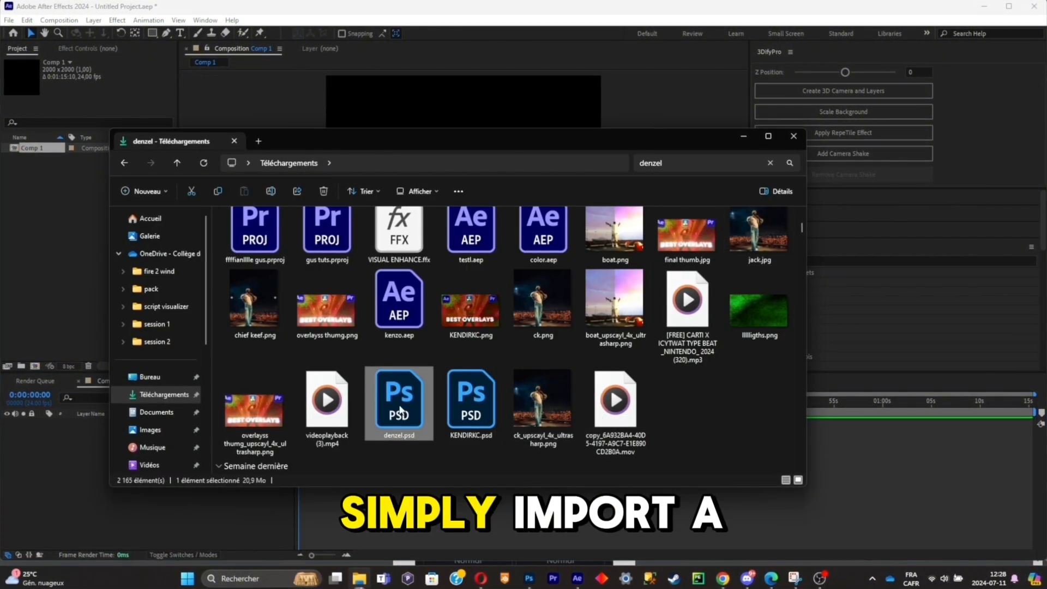
Step: Import denzel.psd as a layered composition with keef, stage, crowd and background layers
{"action": "double_click", "coordinate": [399, 397]}
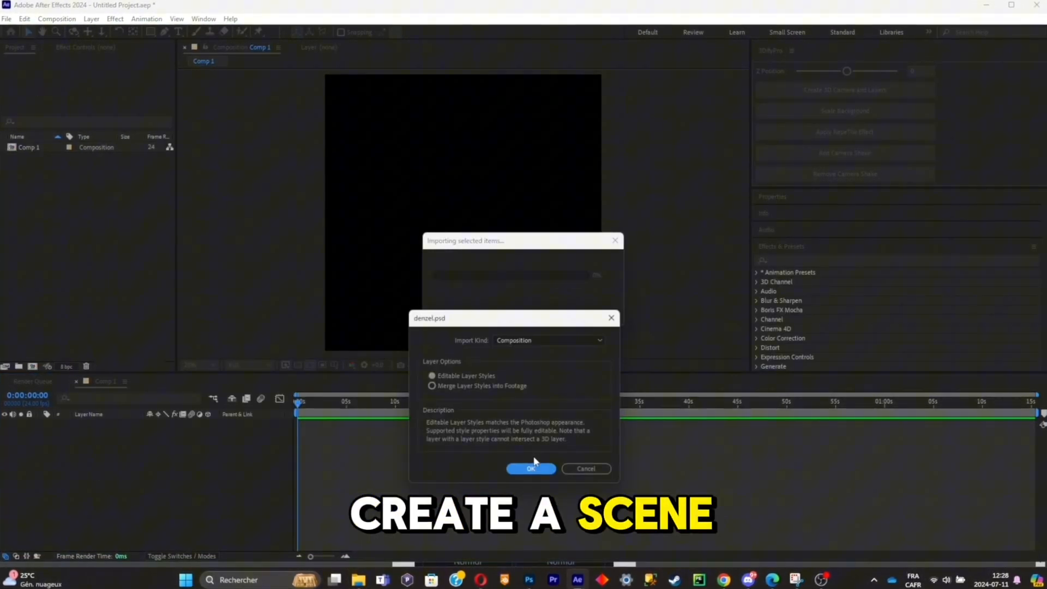
{"action": "left_click", "coordinate": [530, 467]}
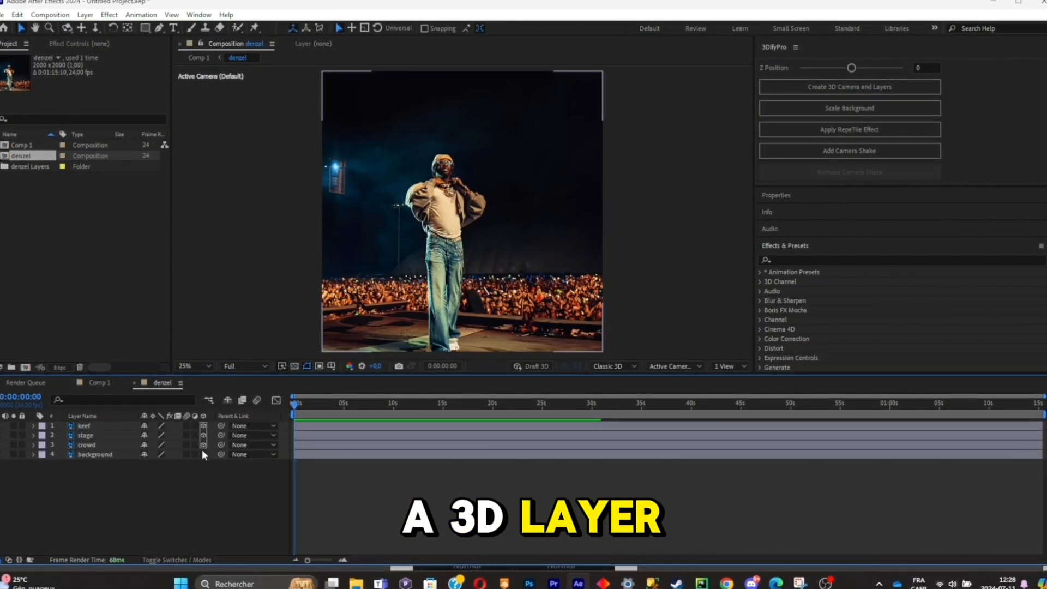
Step: Make all denzel layers 3D, set the viewer to 2 Views, and reveal layer scale for depth spacing
{"action": "left_click", "coordinate": [727, 366]}
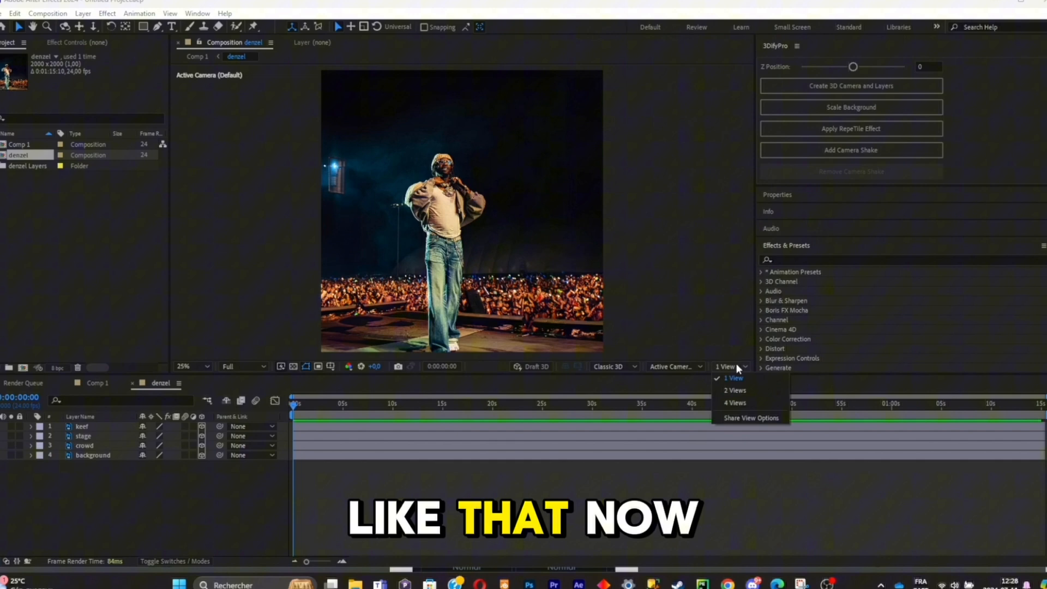
{"action": "left_click", "coordinate": [734, 391]}
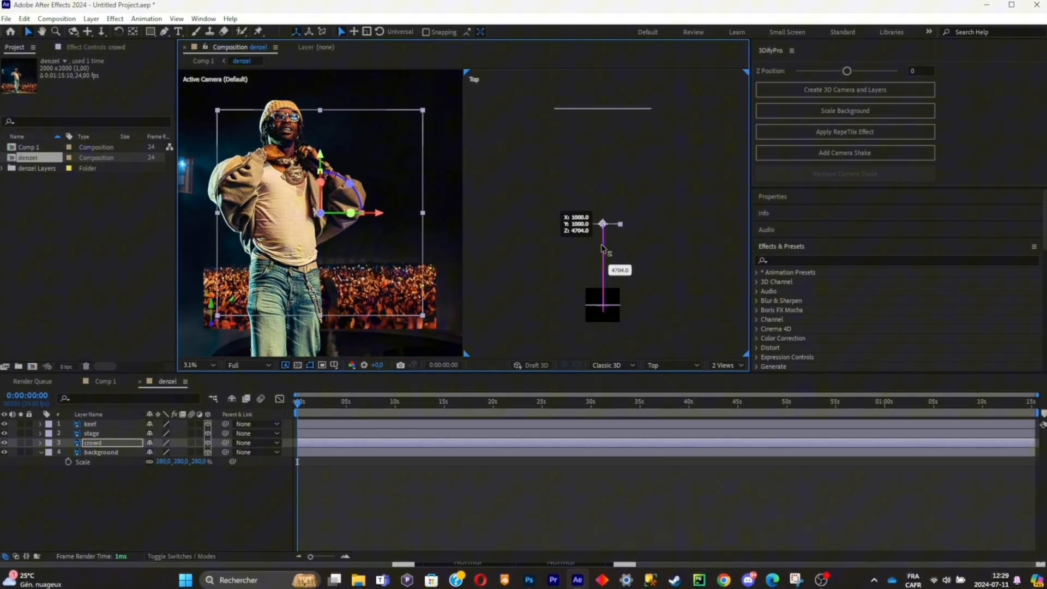
{"action": "key", "text": "s"}
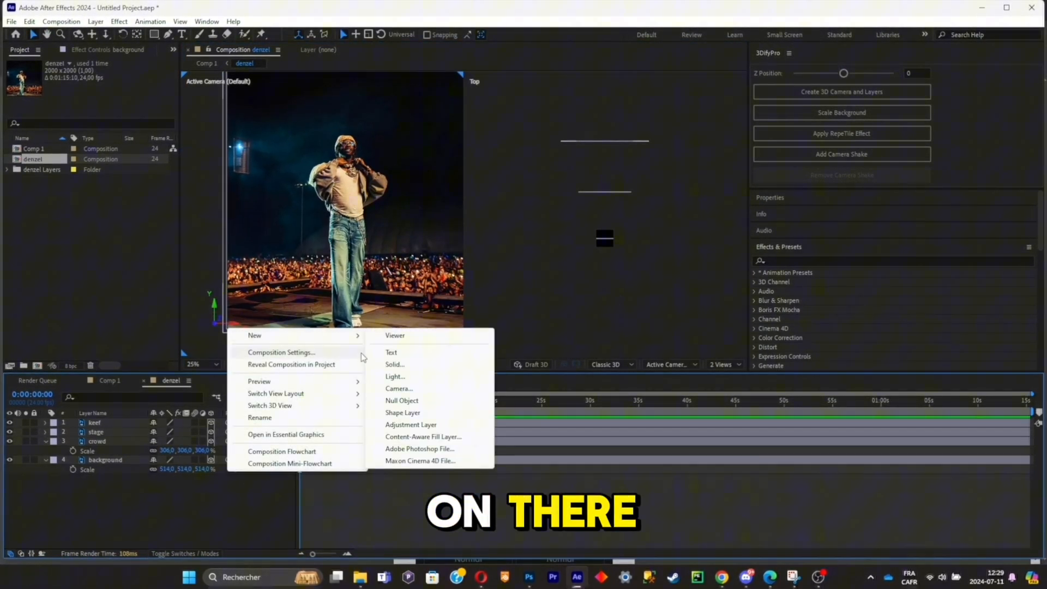
Step: Add a new camera using the wide 15mm lens preset atop the denzel composition
{"action": "left_click", "coordinate": [399, 388]}
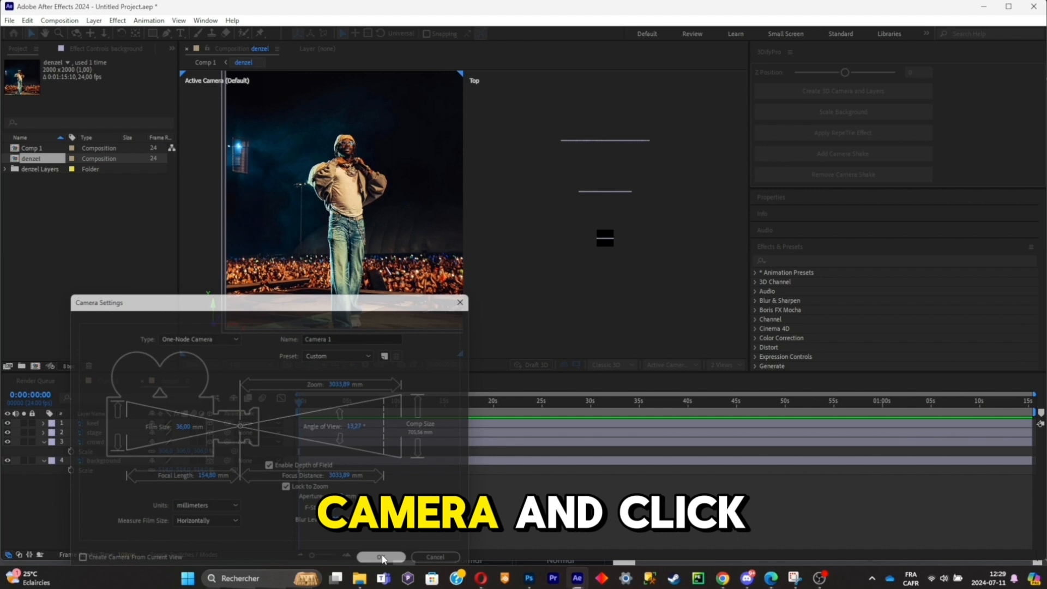
{"action": "left_click", "coordinate": [380, 557]}
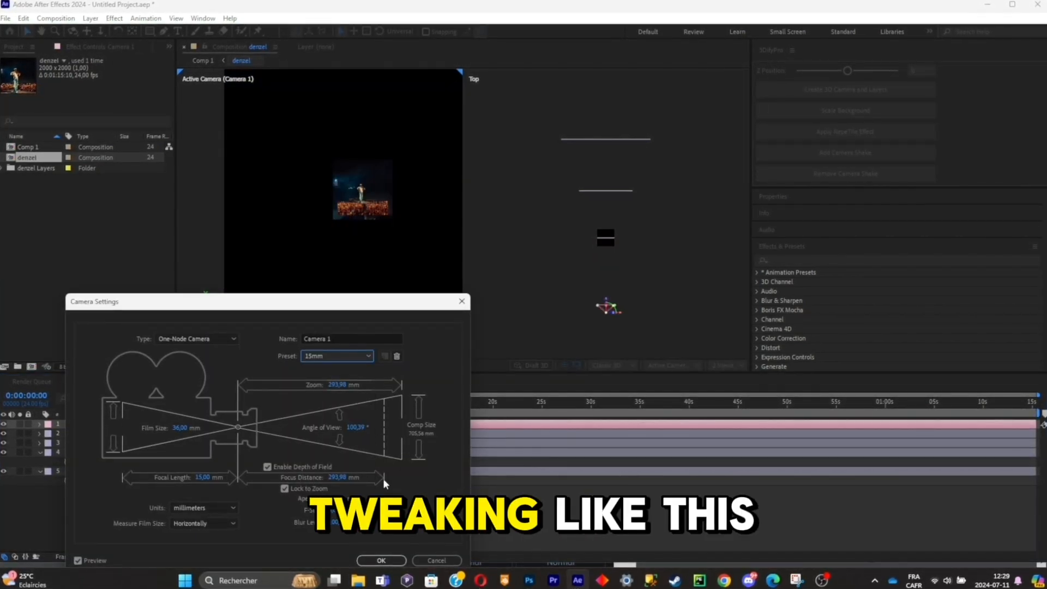
{"action": "left_click", "coordinate": [380, 560]}
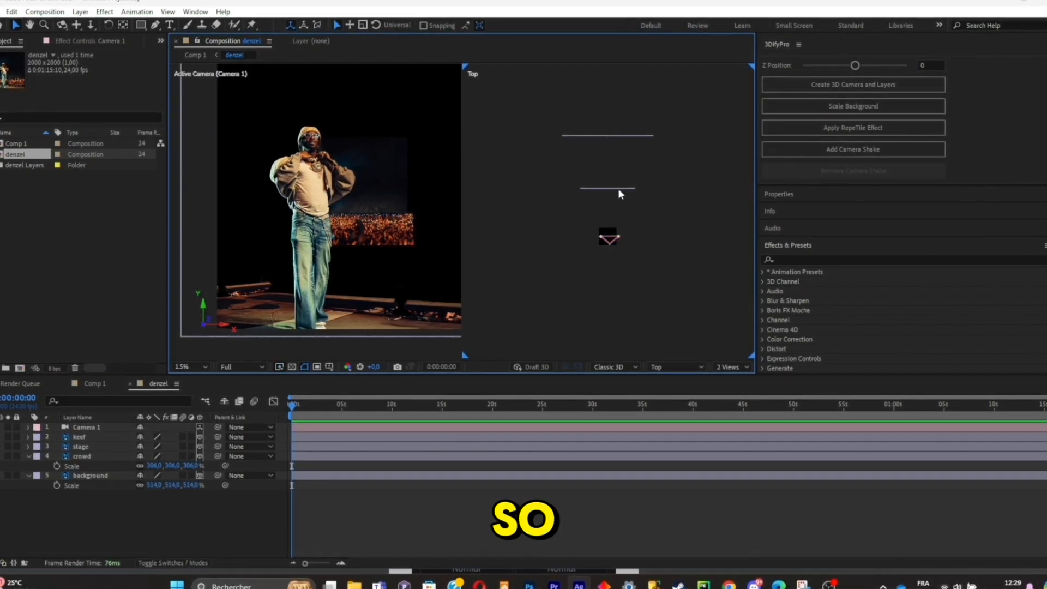
Step: Select the crowd layer and undo the camera and scale changes back to 100%
{"action": "left_click", "coordinate": [80, 456]}
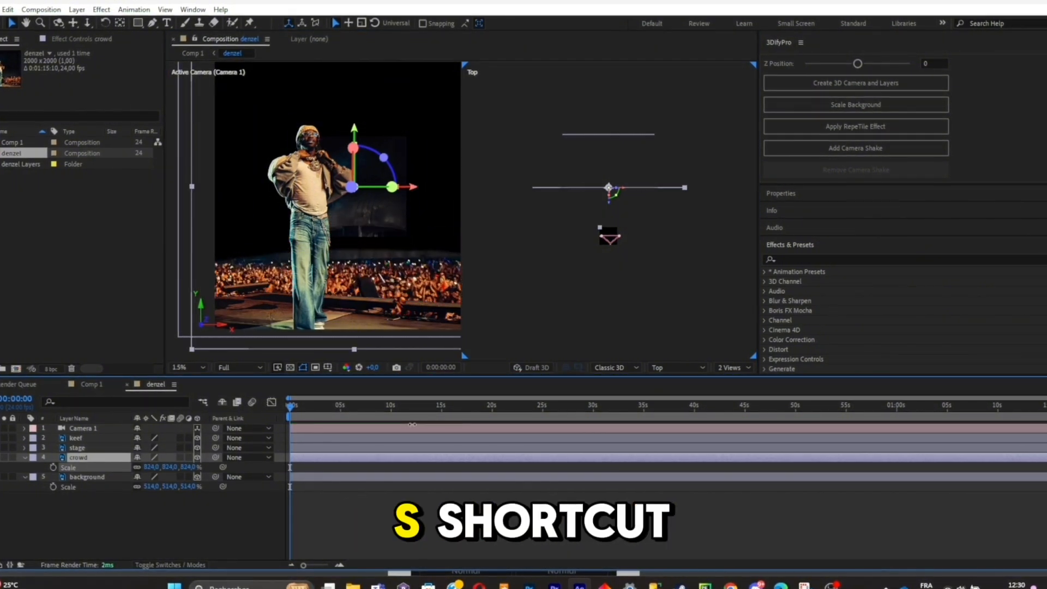
{"action": "left_click", "coordinate": [88, 476]}
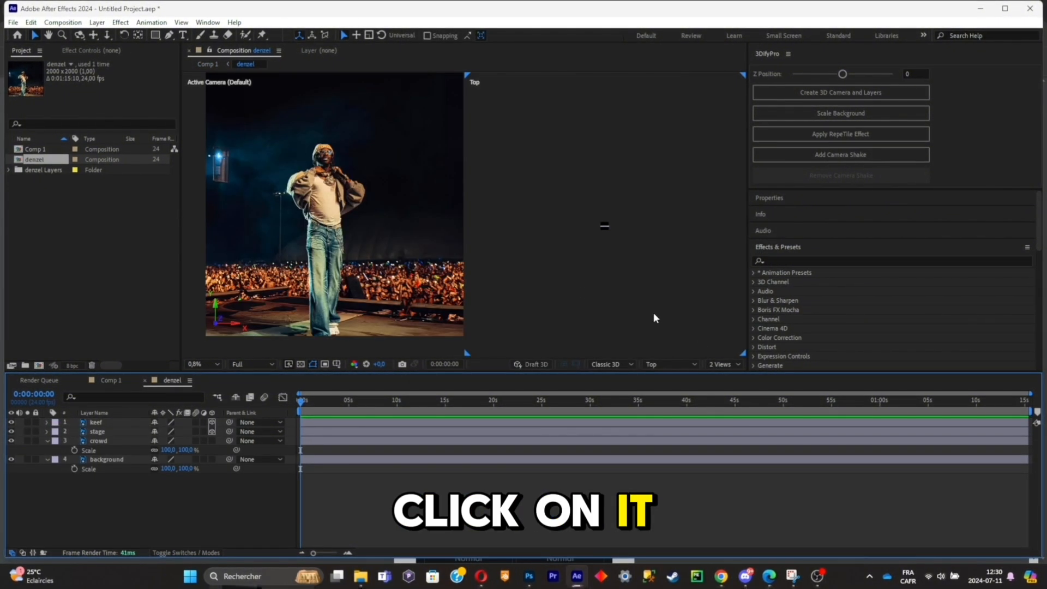
Step: Create the 3DifyPro camera and 3D layers, push Z Position to -874, and scale up the background
{"action": "left_click", "coordinate": [840, 91]}
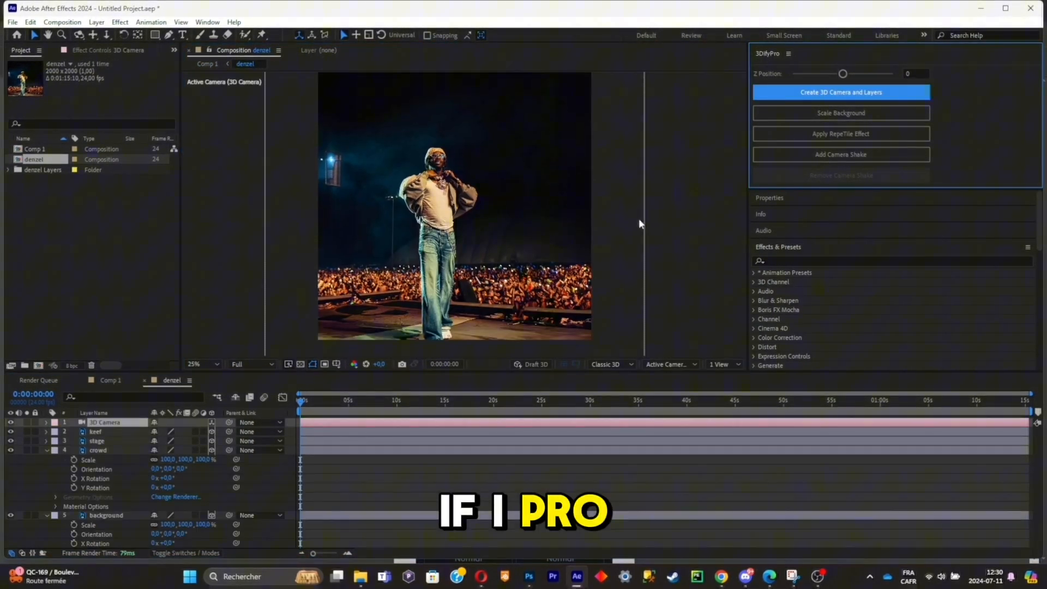
{"action": "left_click_drag", "start_coordinate": [843, 73], "coordinate": [839, 73]}
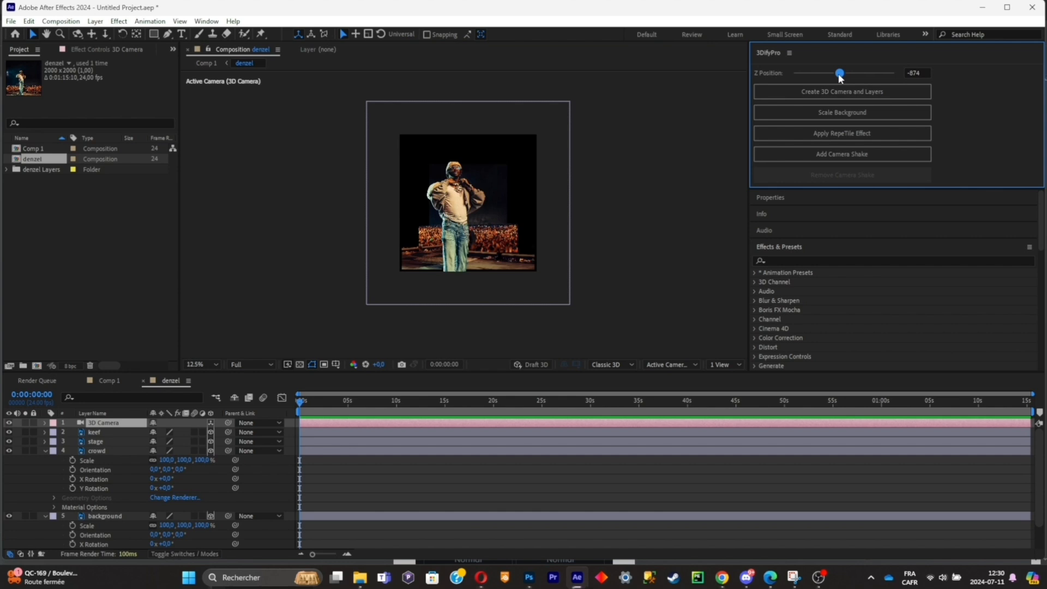
{"action": "left_click", "coordinate": [842, 112]}
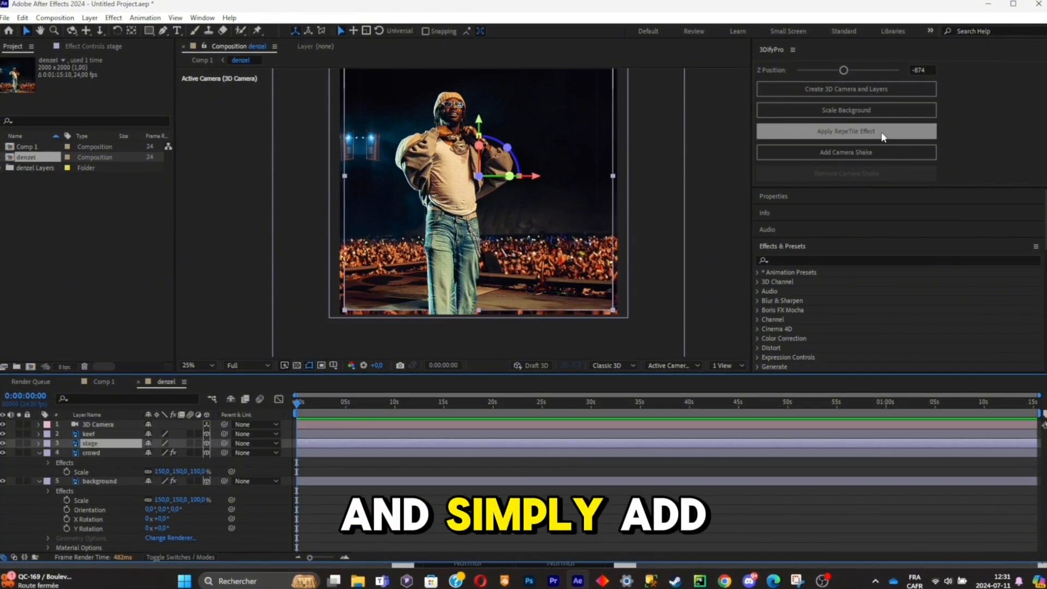
Step: Apply the RepeTile effect to the layers and add camera shake to the scene
{"action": "left_click", "coordinate": [845, 129]}
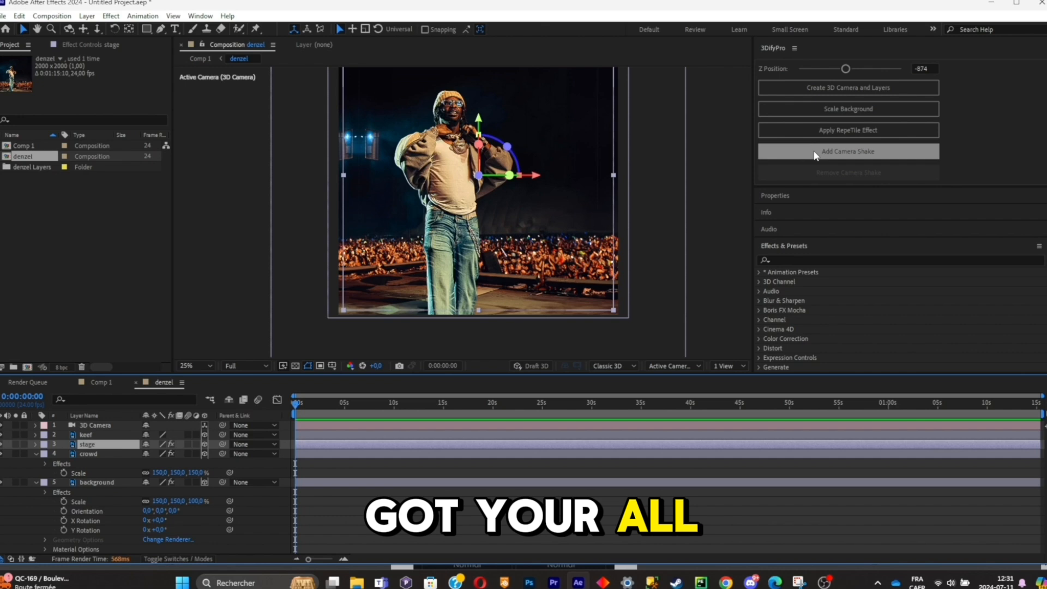
{"action": "left_click", "coordinate": [849, 151]}
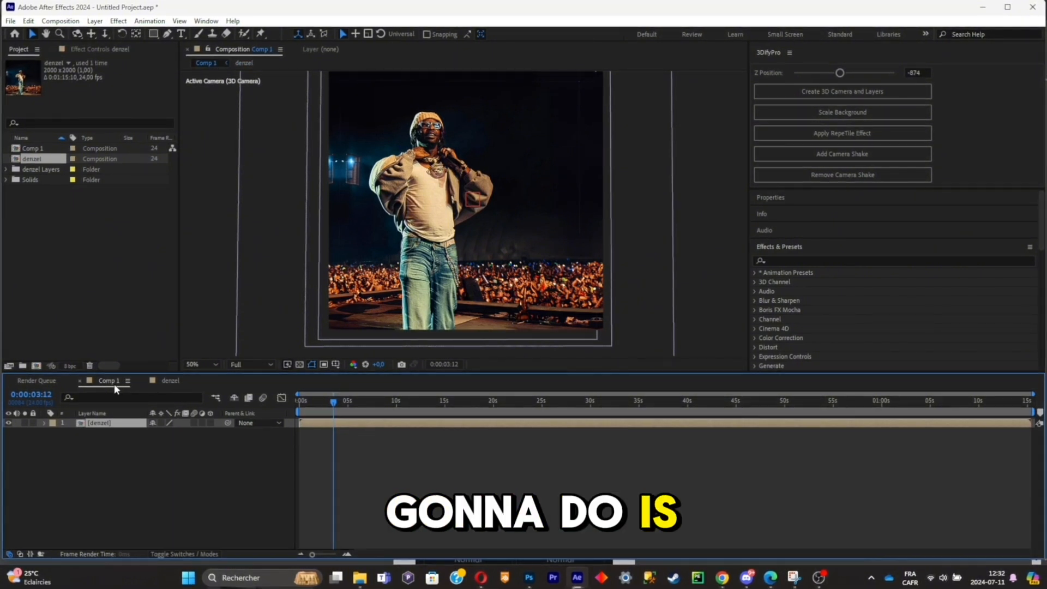
Step: Apply Brightness & Contrast to the denzel layer, then search 'vig' for CC Vignette
{"action": "type", "text": "contras"}
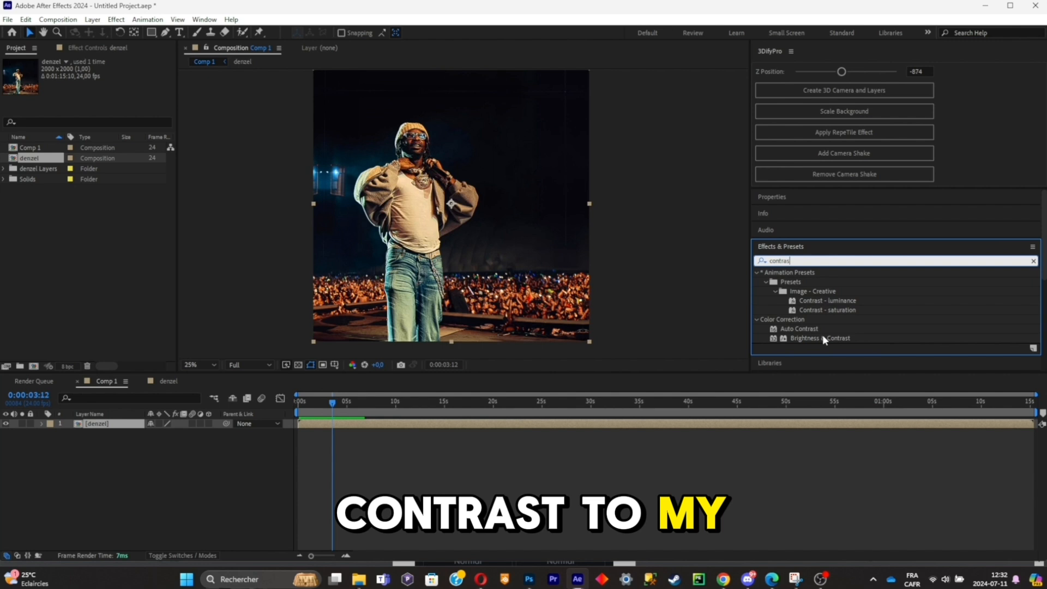
{"action": "double_click", "coordinate": [820, 338]}
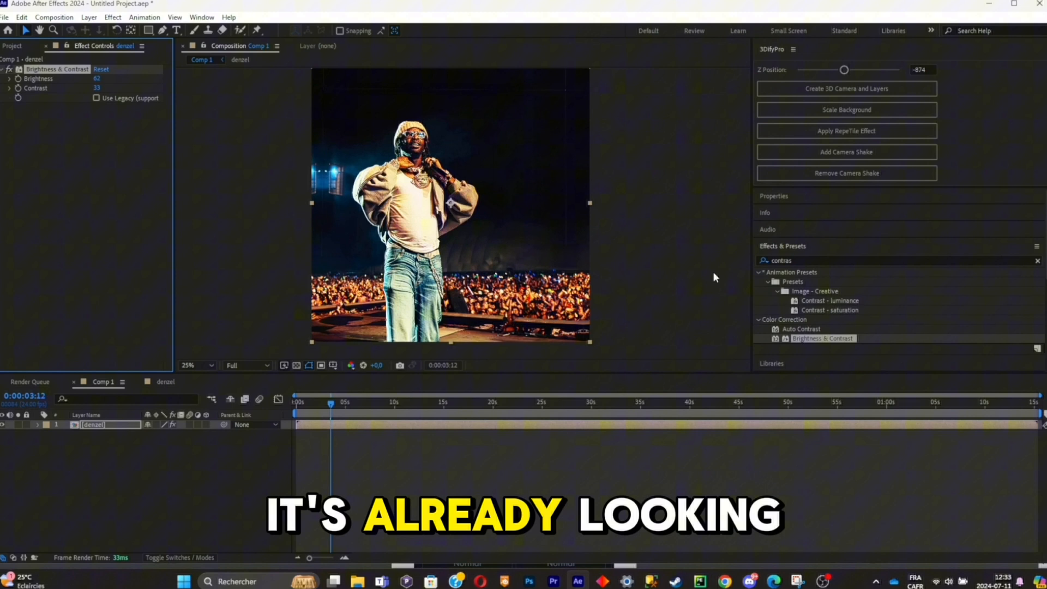
{"action": "type", "text": "vign"}
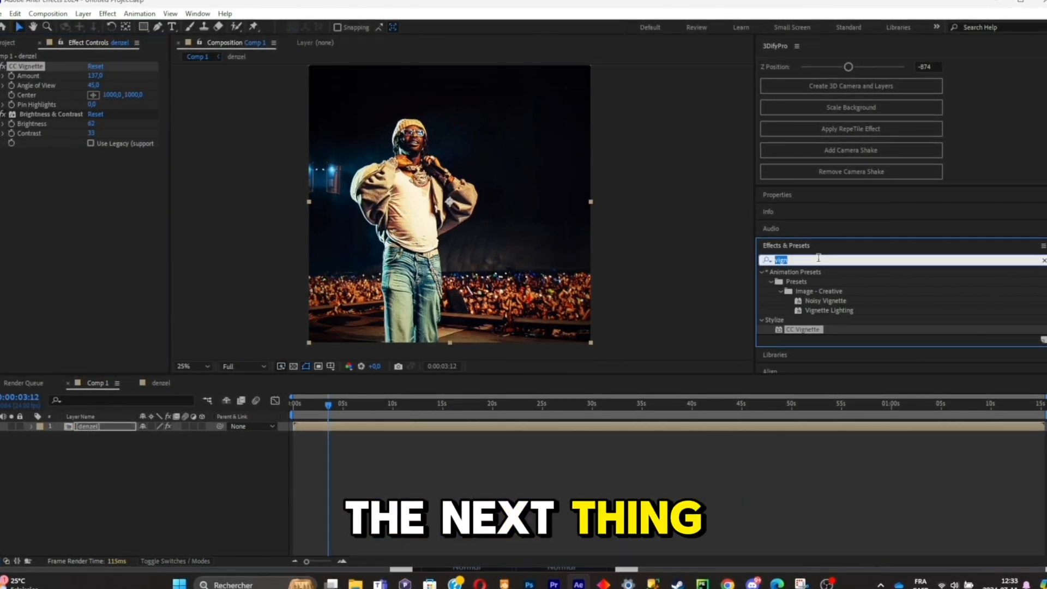
Step: Apply Add Grain with Viewing Mode set to Final Output, then search for Glow
{"action": "type", "text": "grain"}
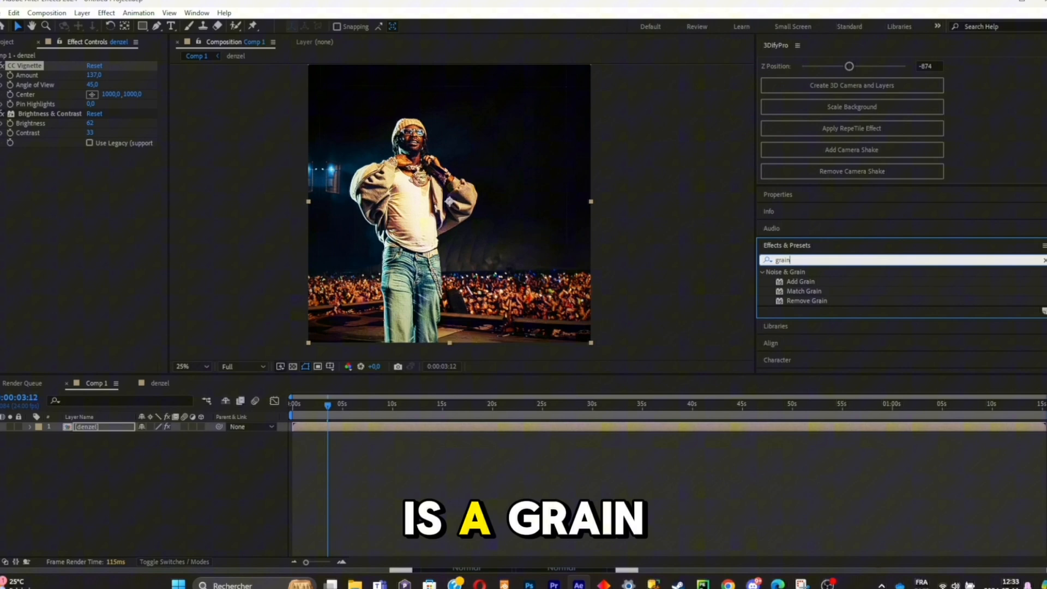
{"action": "double_click", "coordinate": [799, 281]}
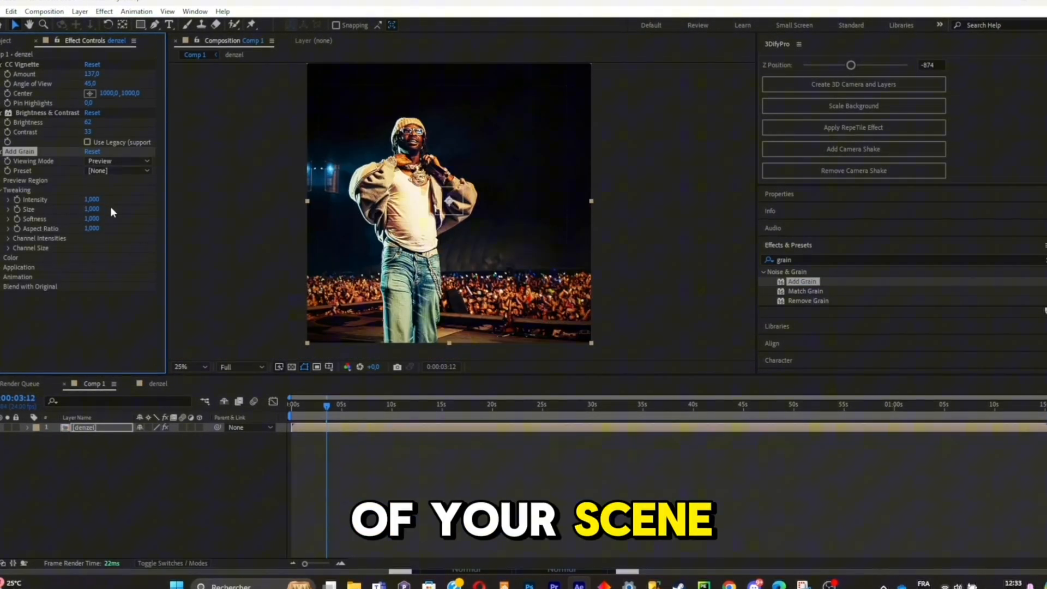
{"action": "left_click", "coordinate": [117, 160]}
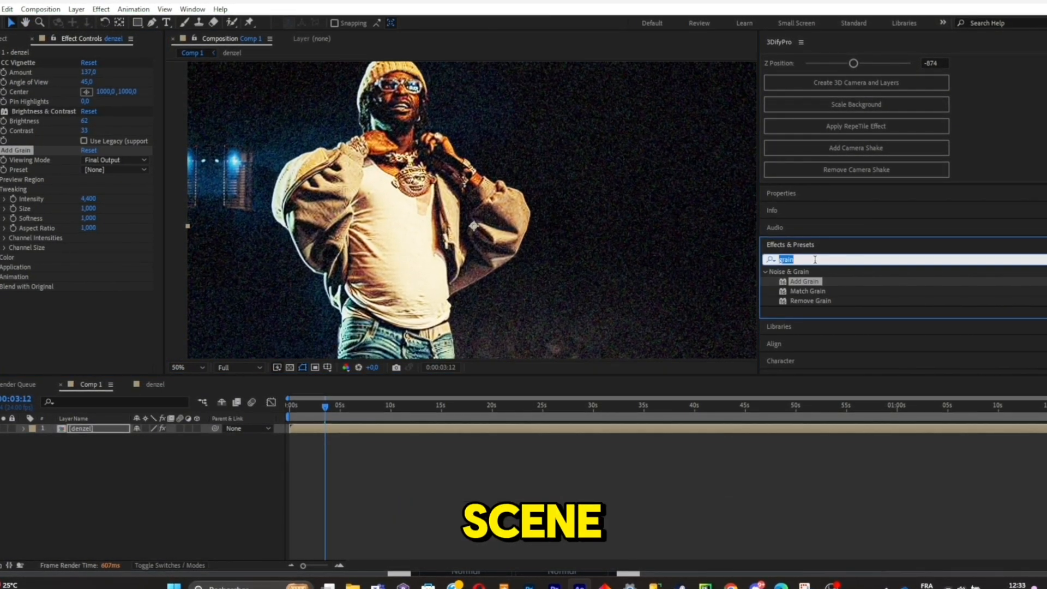
{"action": "type", "text": "glow"}
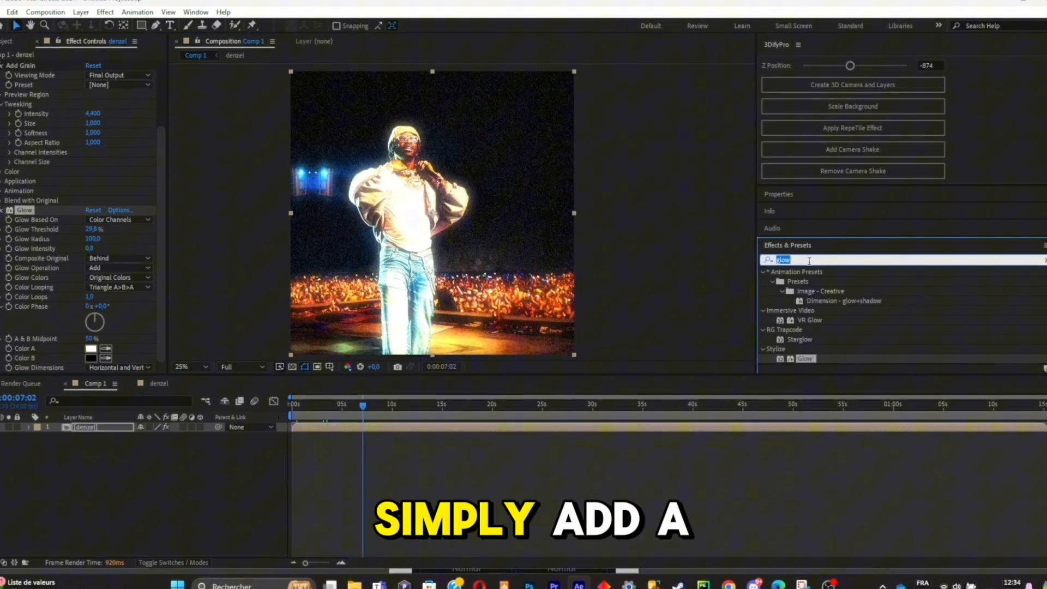
Step: Search 'curve' in Effects & Presets for a Curves adjustment
{"action": "type", "text": "curve"}
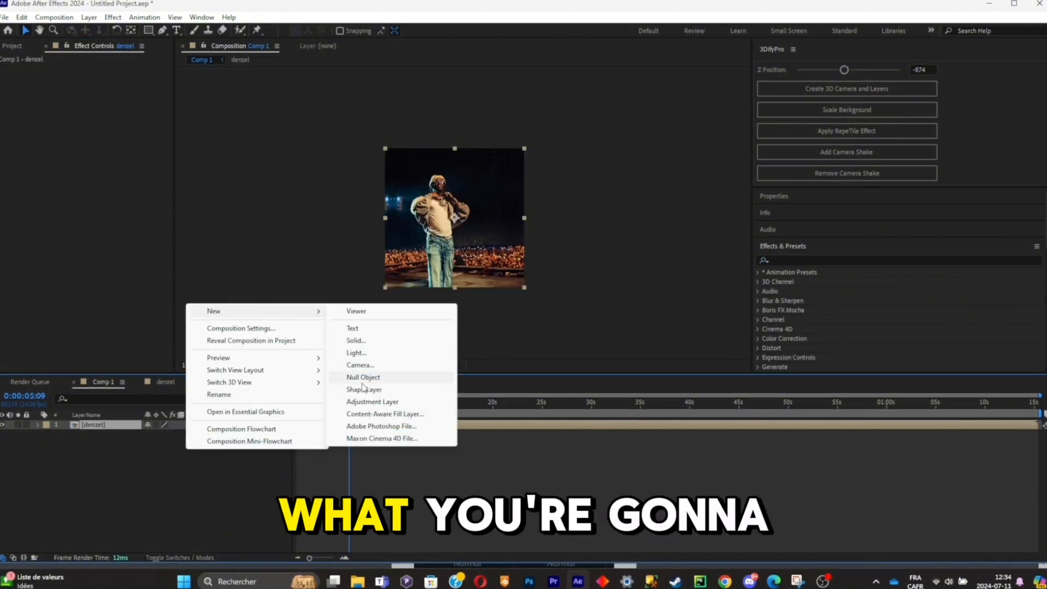
Step: Create a new adjustment layer and apply the VISUAL ENHANCE user preset to it
{"action": "left_click", "coordinate": [373, 401]}
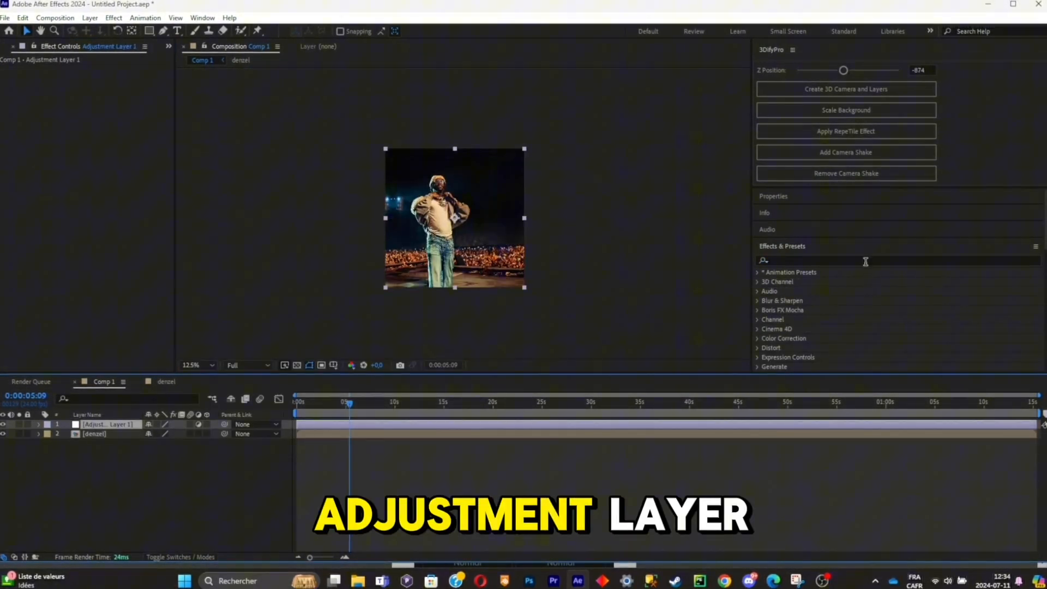
{"action": "type", "text": "visual"}
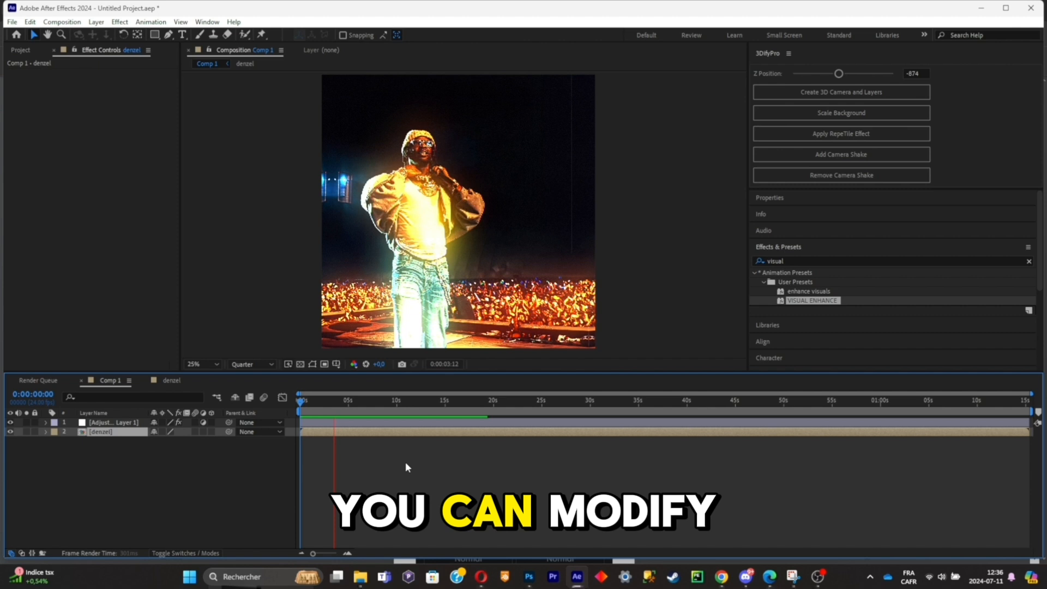
{"action": "left_click", "coordinate": [366, 400]}
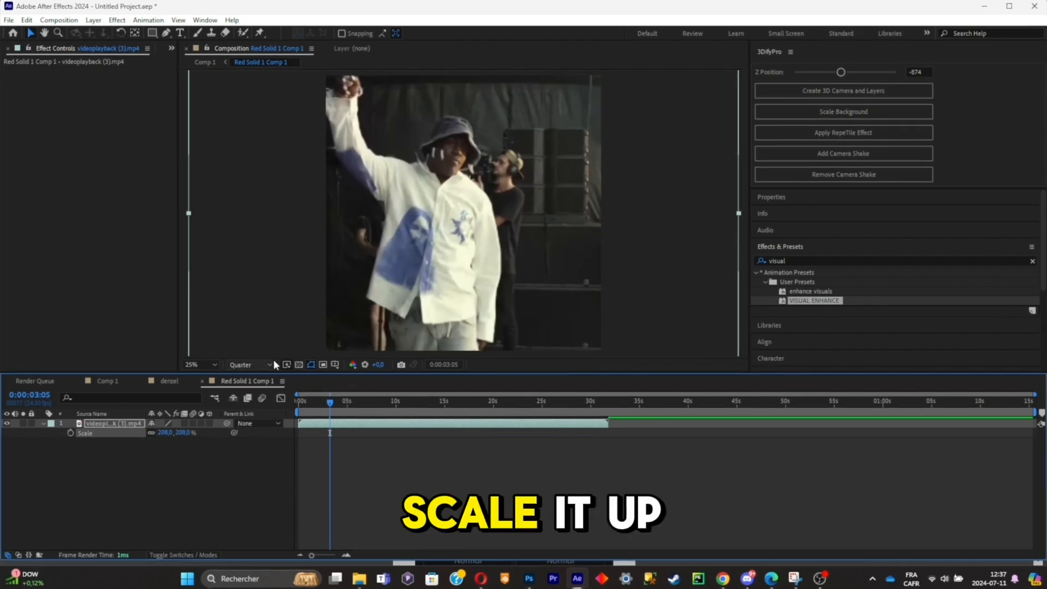
Step: Set full-resolution preview and apply the VISUAL ENHANCE preset to the concert video comp
{"action": "left_click", "coordinate": [242, 364]}
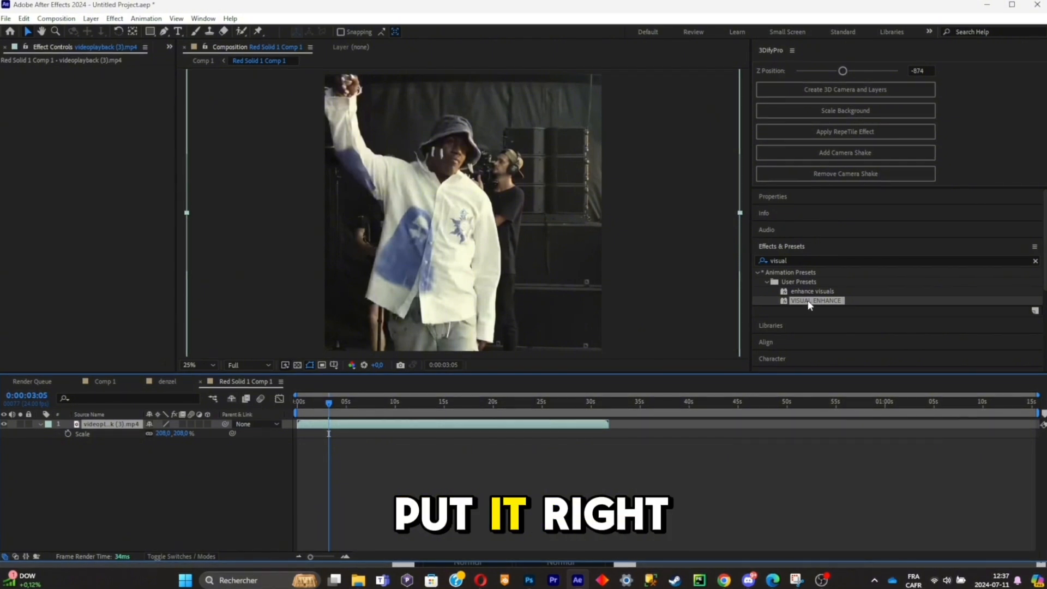
{"action": "double_click", "coordinate": [816, 301]}
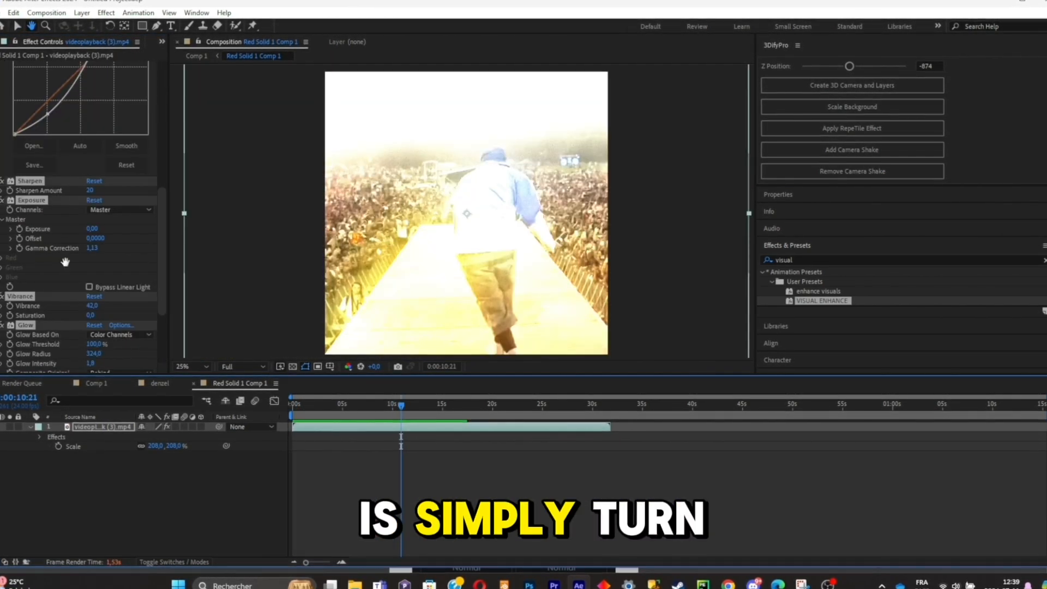
{"action": "scroll", "scroll_direction": "down", "scroll_amount": 3}
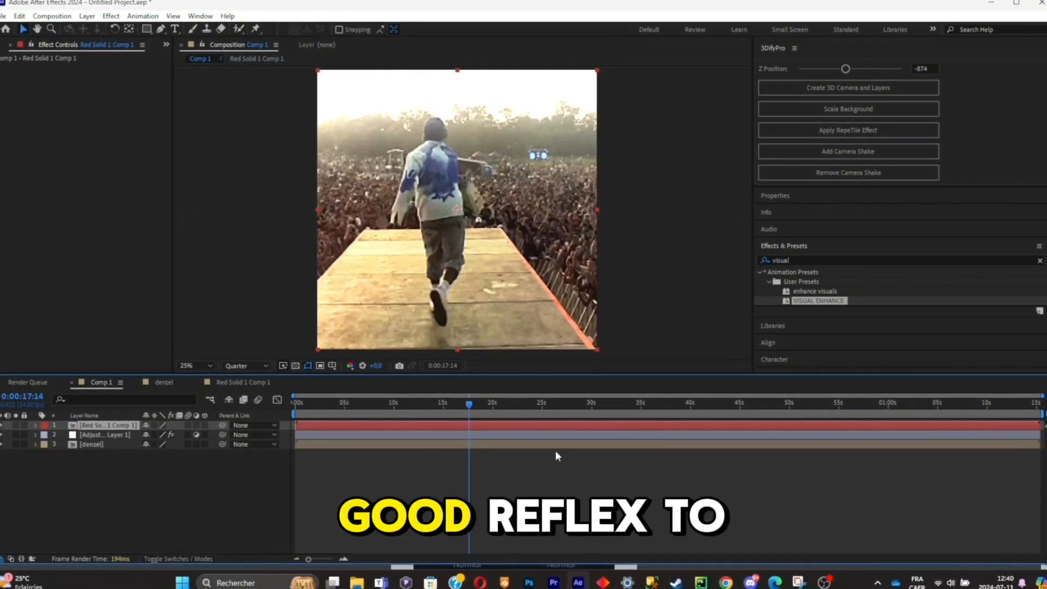
Step: Save the project as Untitled Project.aep in the Téléchargements folder via Save As
{"action": "key", "text": "ctrl+shift+s"}
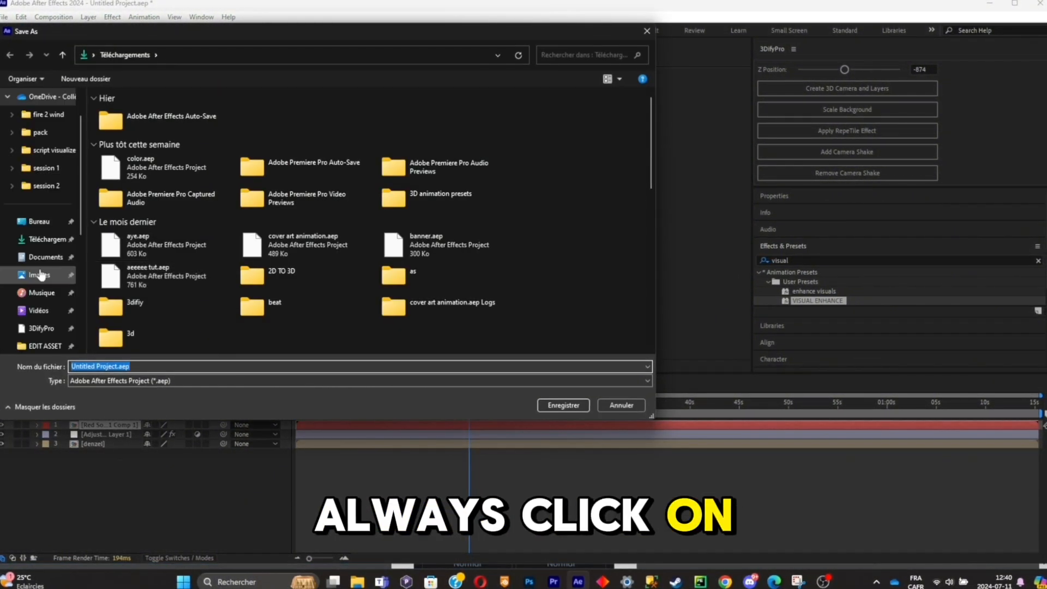
{"action": "left_click", "coordinate": [46, 238]}
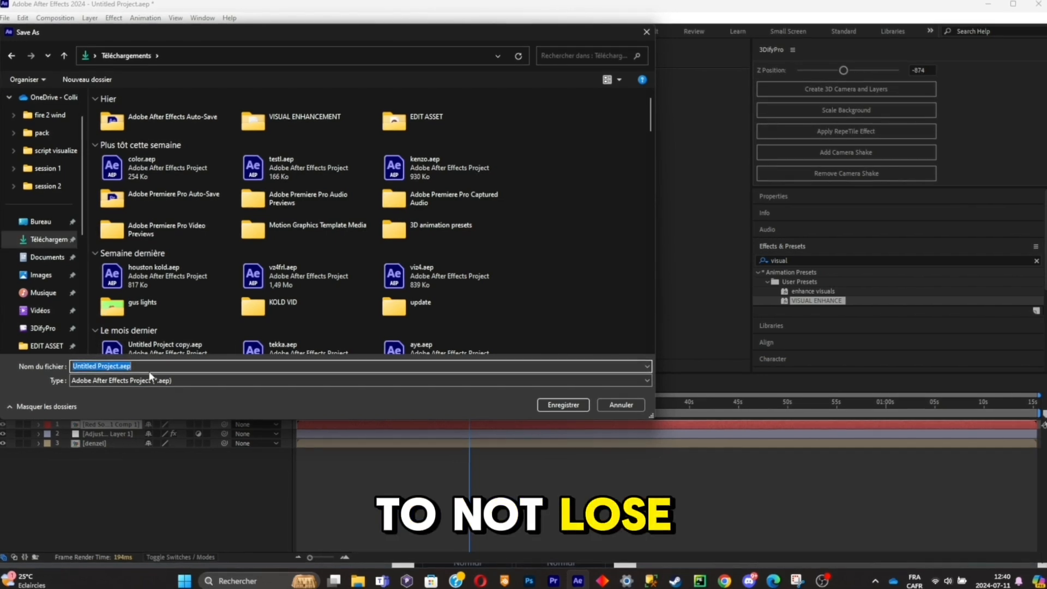
{"action": "left_click", "coordinate": [562, 405]}
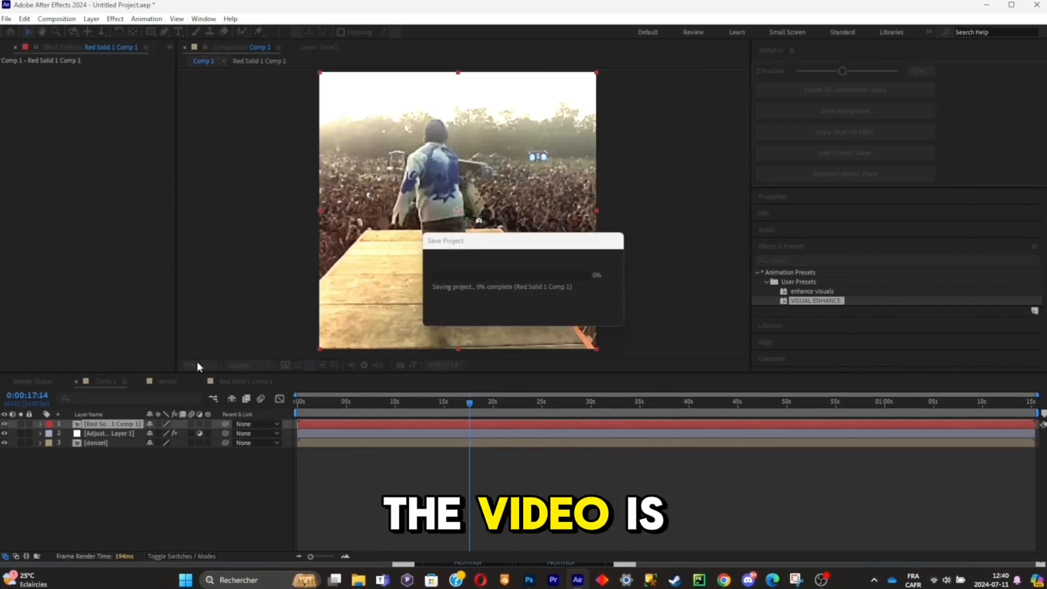